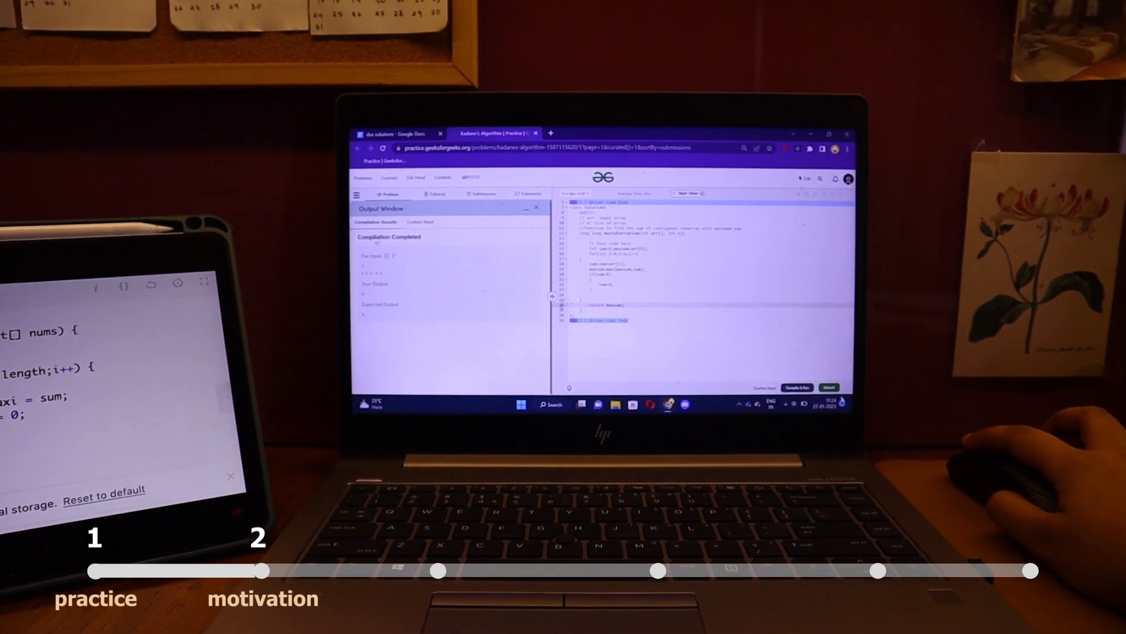
Submit the compiled Kadane's Algorithm solution for full evaluation, leaving the run queued
click(829, 388)
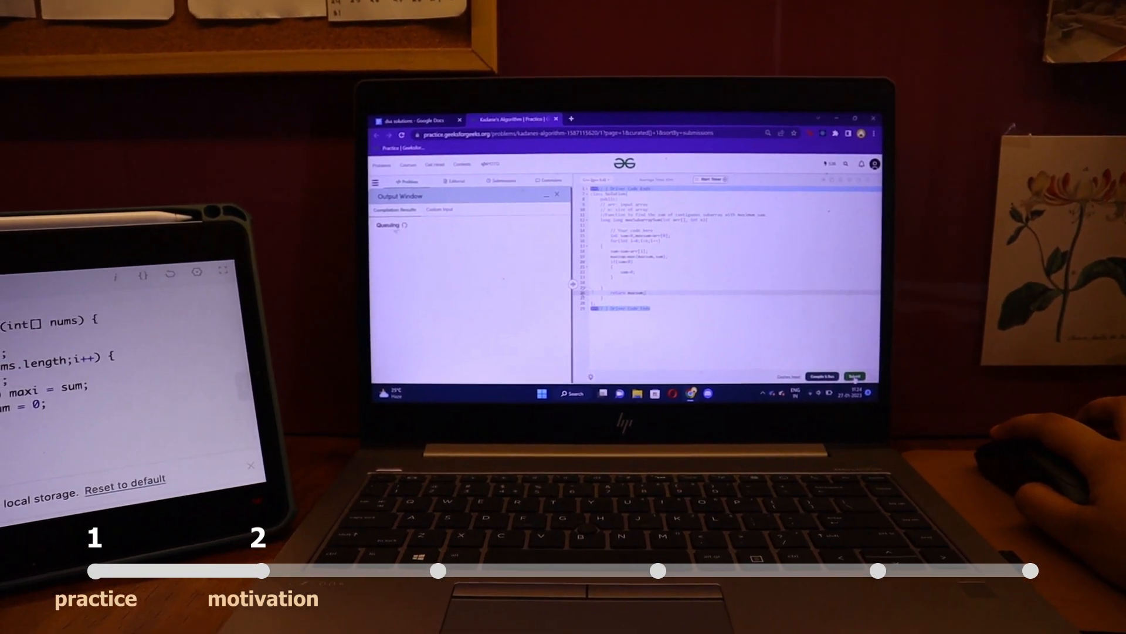